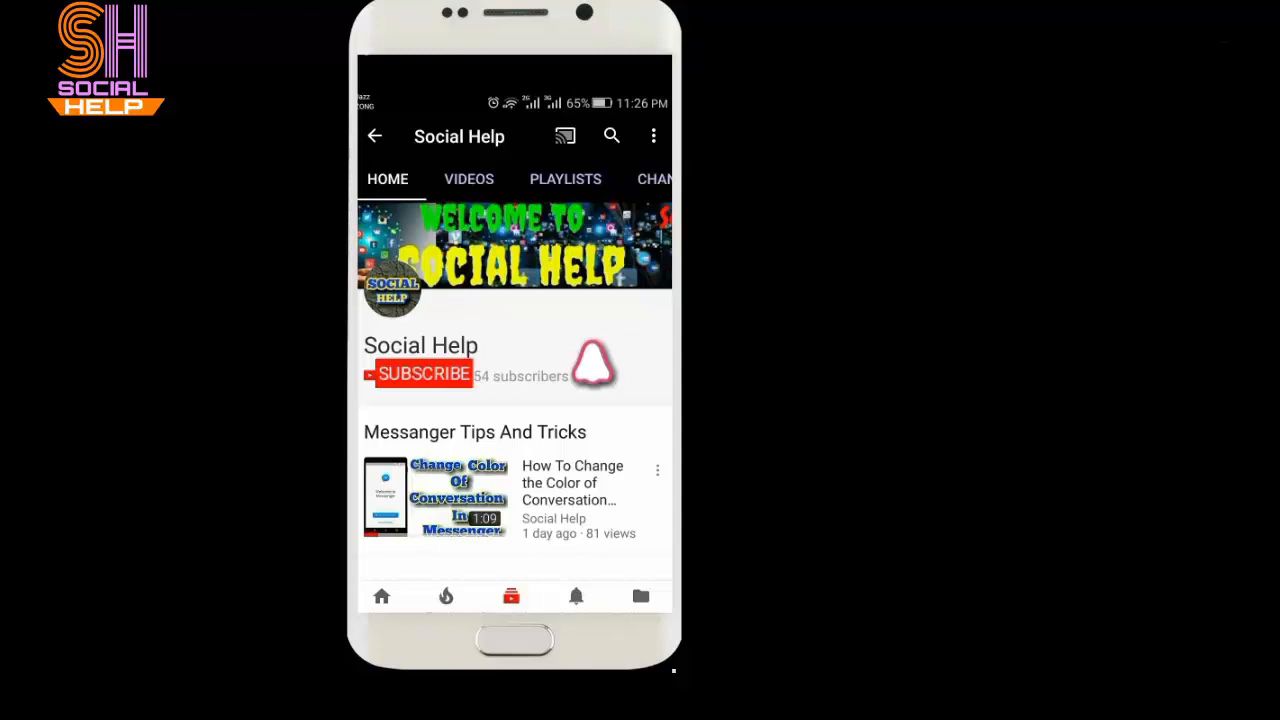
# Step: Subscribe to the Social Help channel before returning to the home screen
pyautogui.click(424, 374)
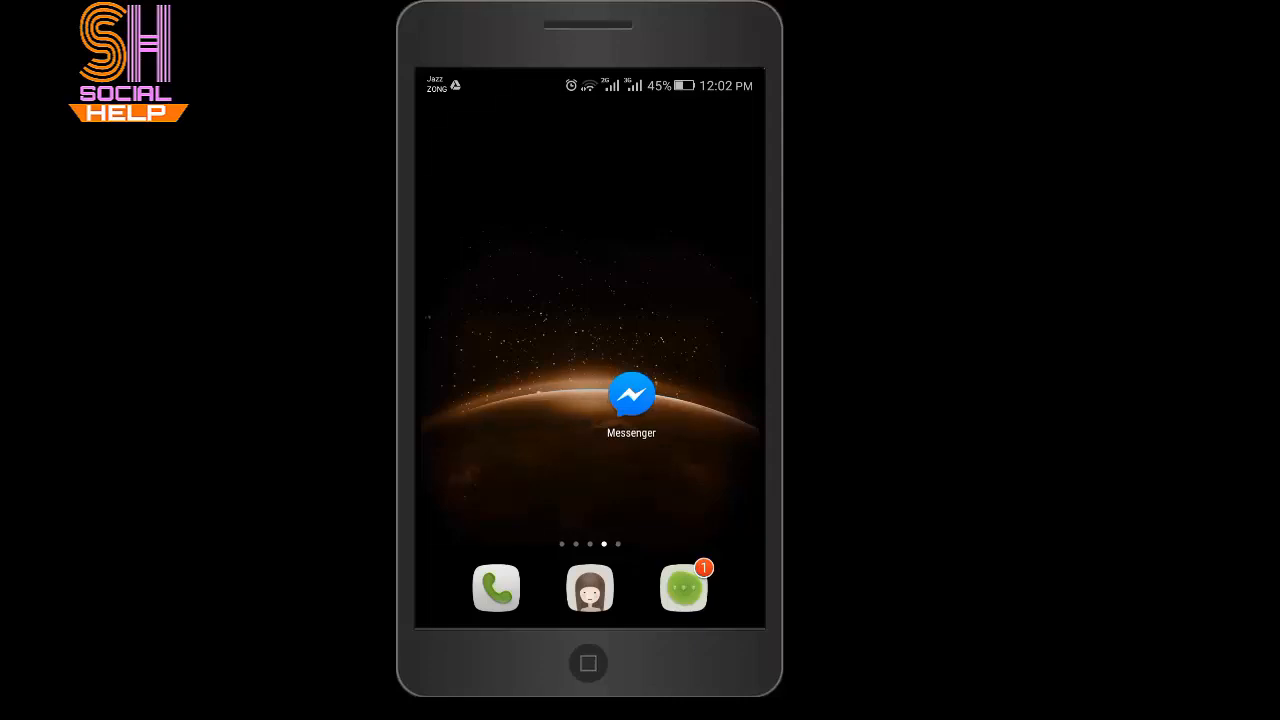
pyautogui.hscroll(-3)
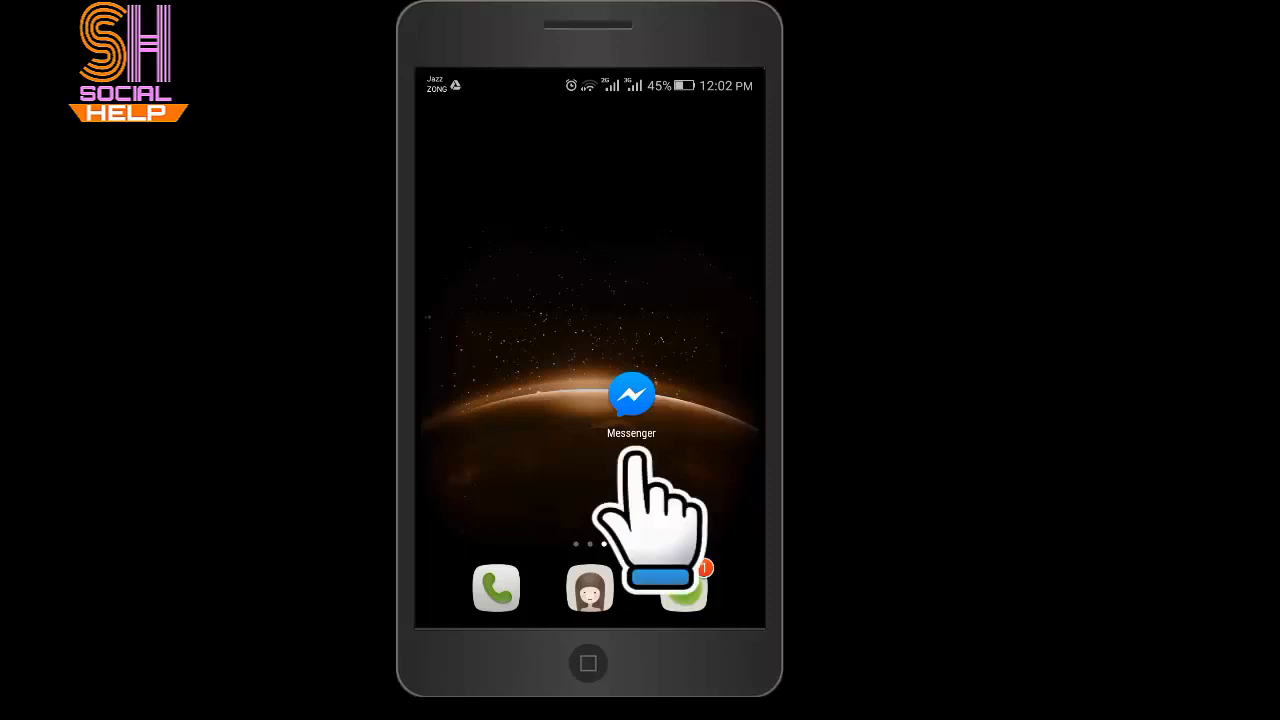
# Step: Launch Messenger, go to the profile settings page and start Report a problem
pyautogui.click(632, 396)
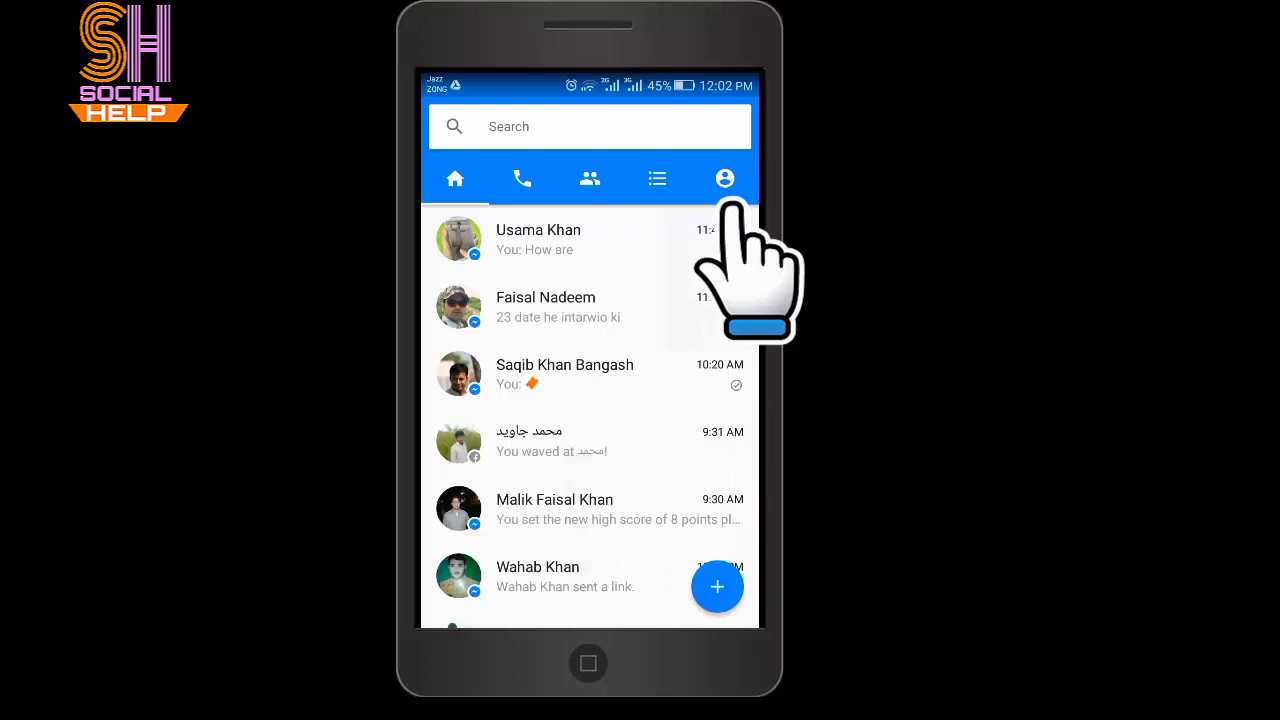
pyautogui.click(724, 178)
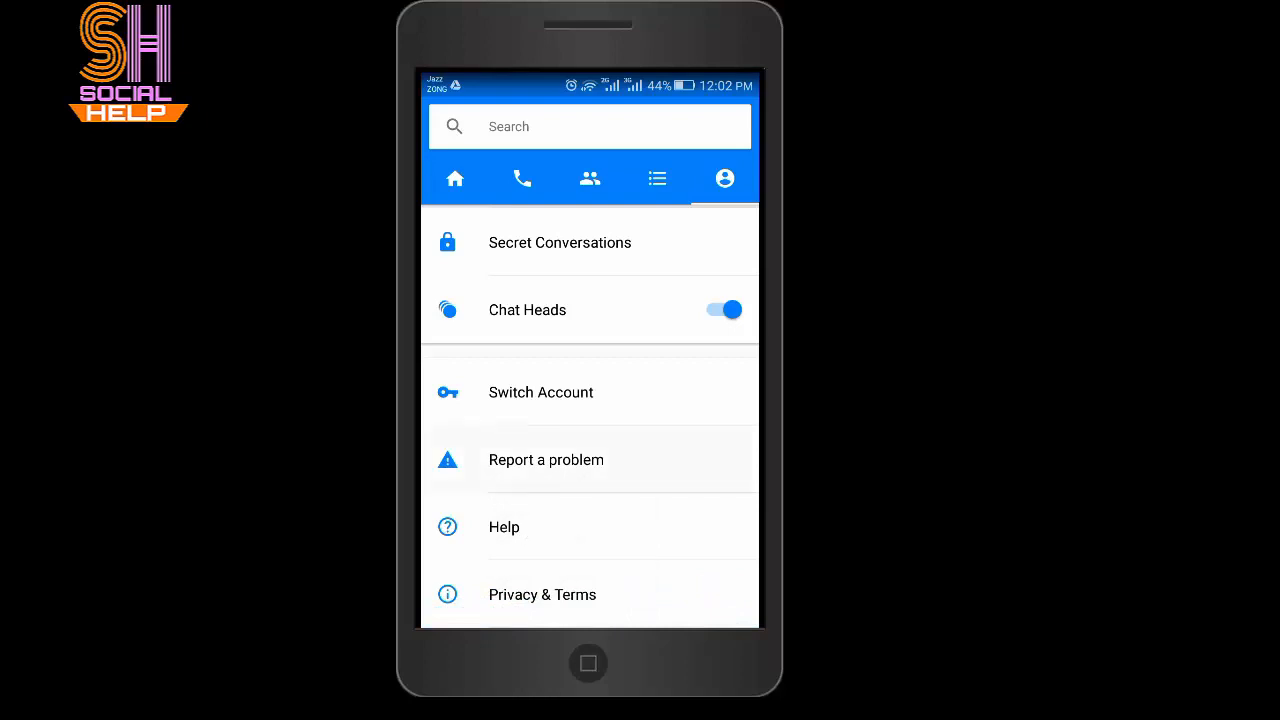
pyautogui.click(546, 458)
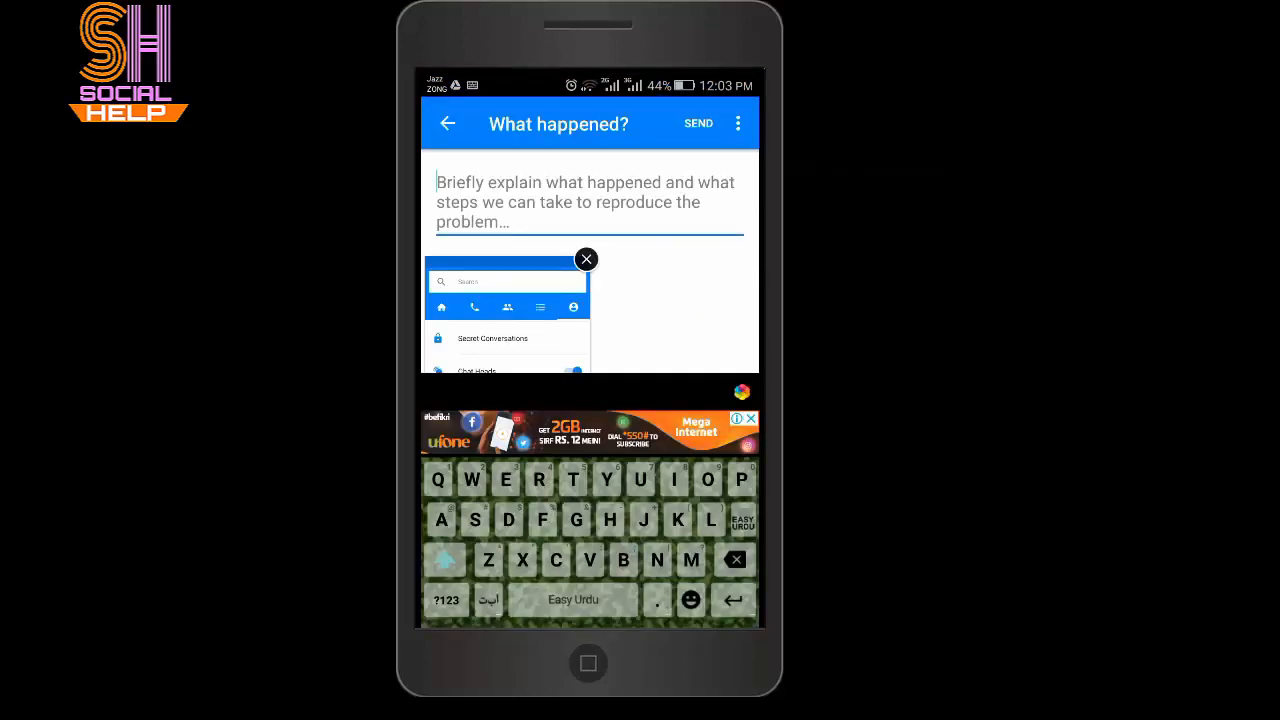
pyautogui.click(586, 260)
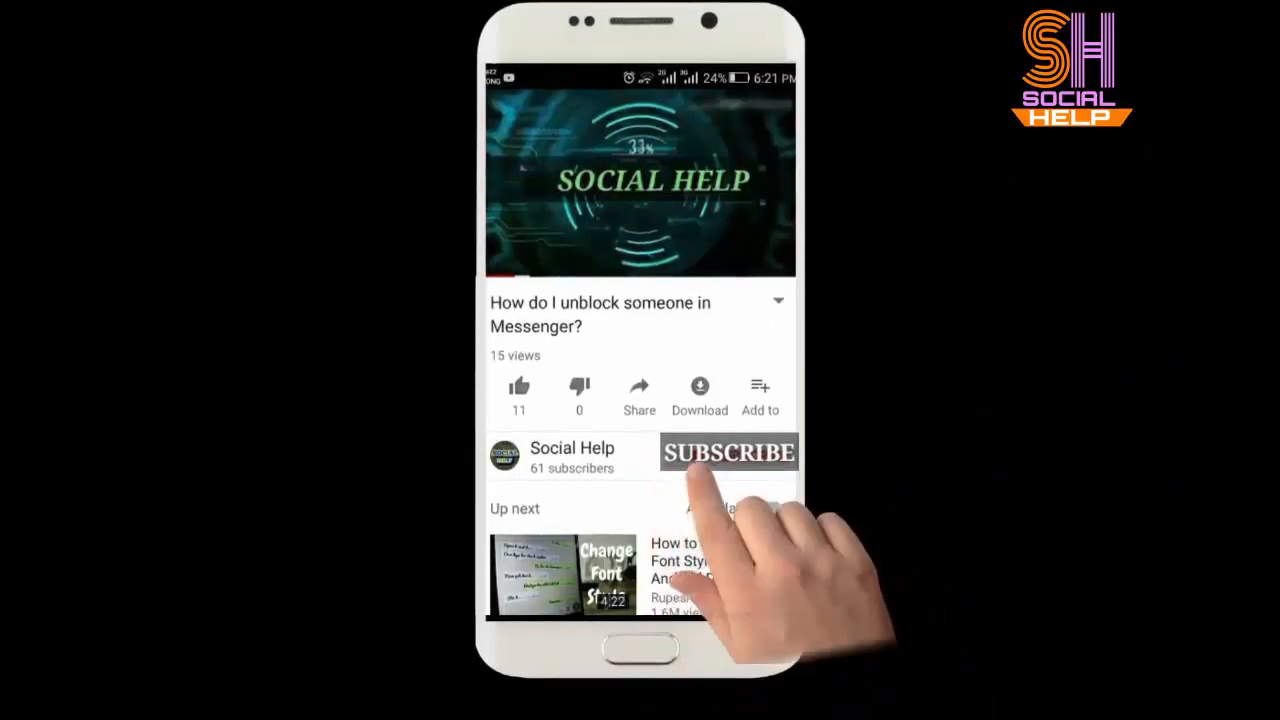
# Step: Like the 'How do I unblock someone in Messenger?' video
pyautogui.click(518, 384)
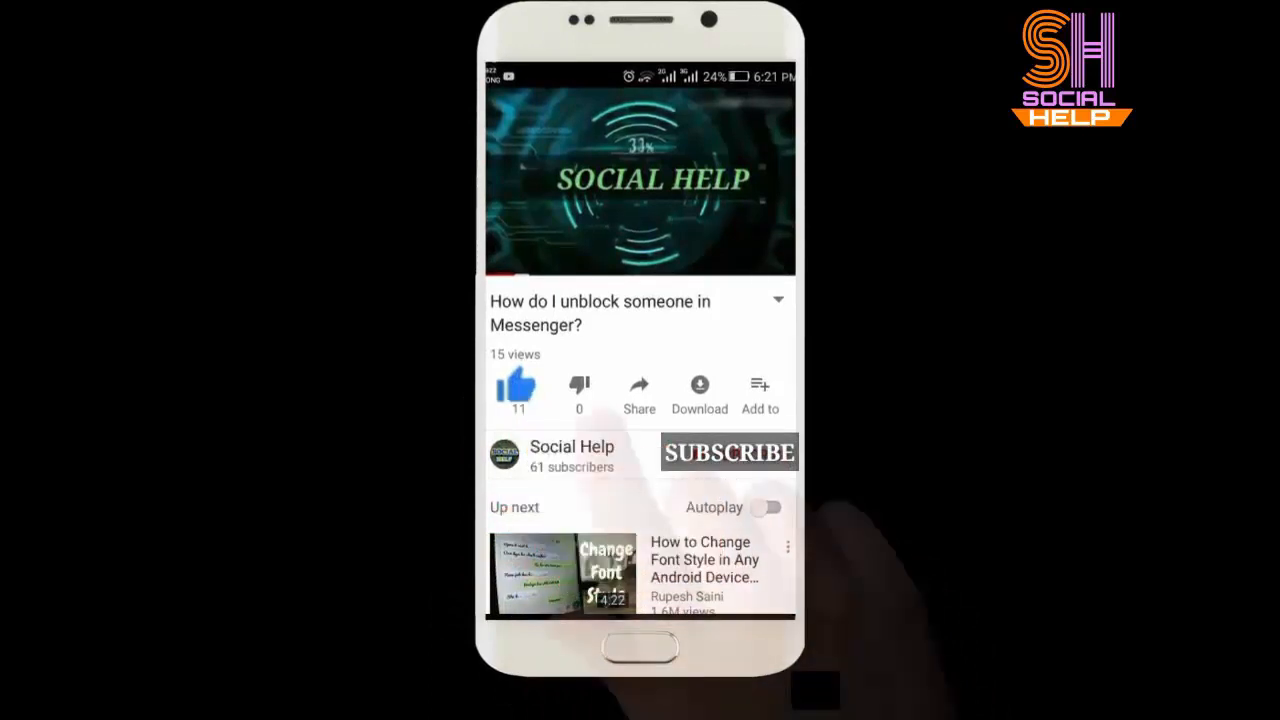